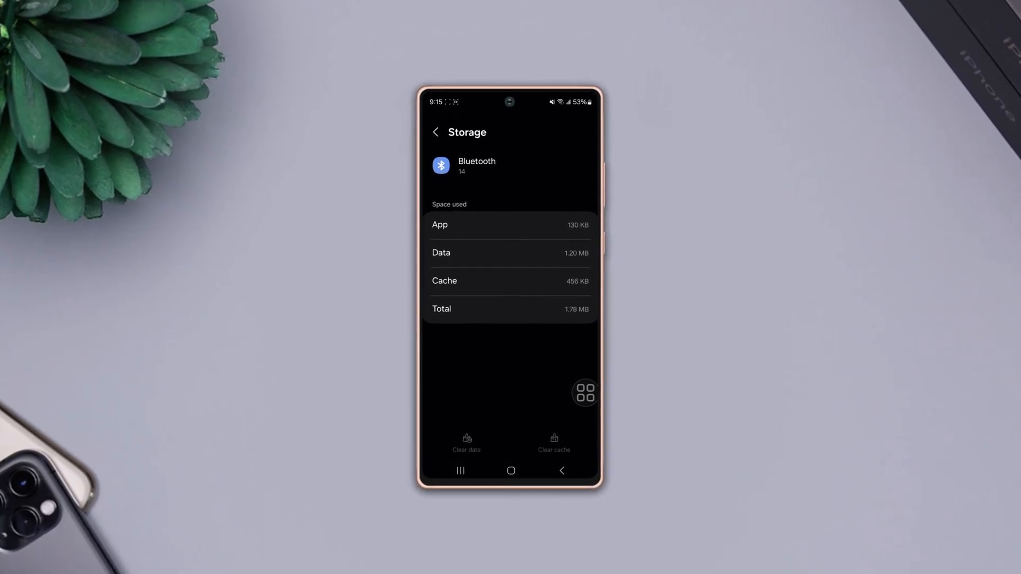
- Return home and close all background apps from Recents
click(510, 471)
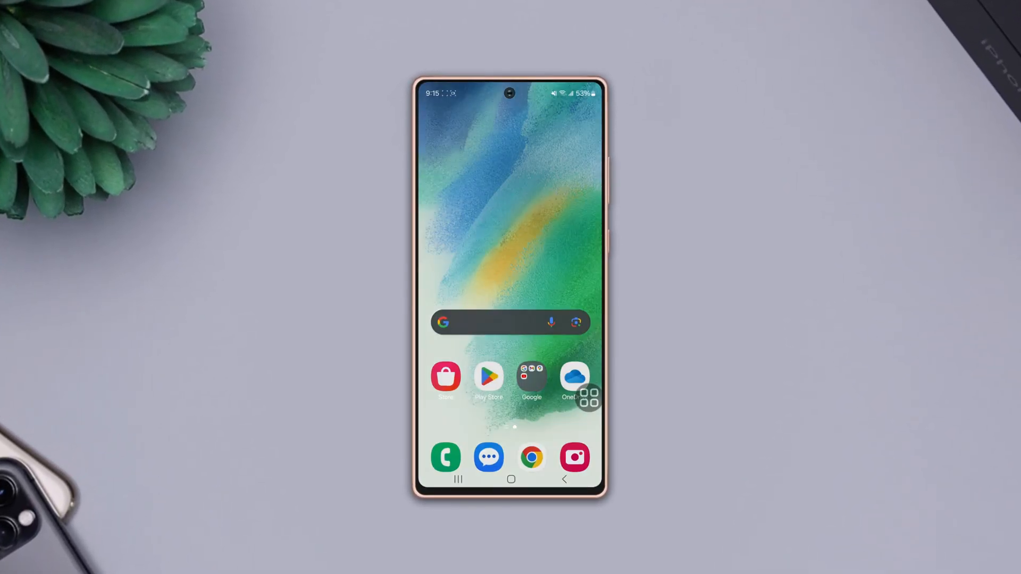
click(458, 479)
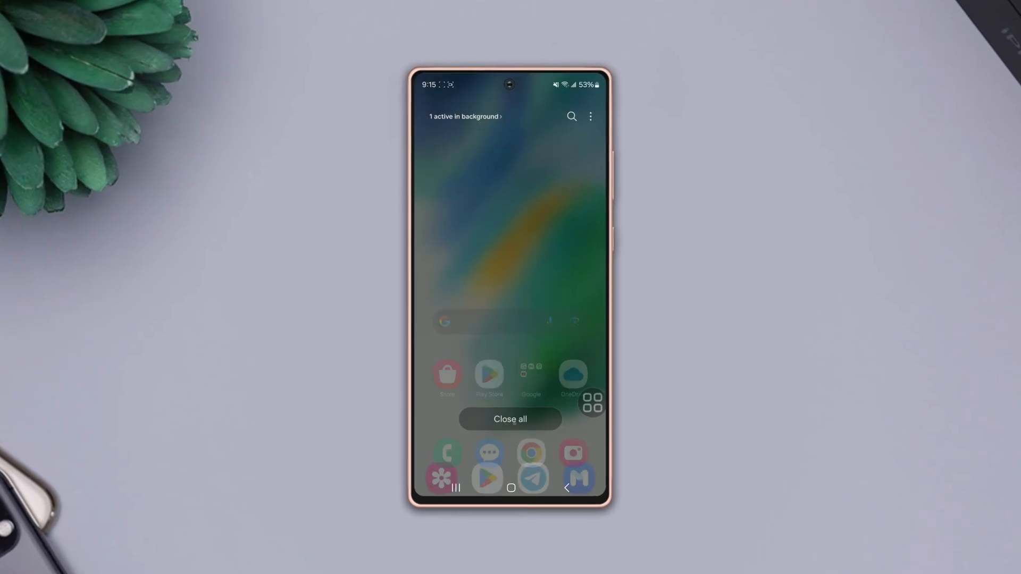
click(510, 419)
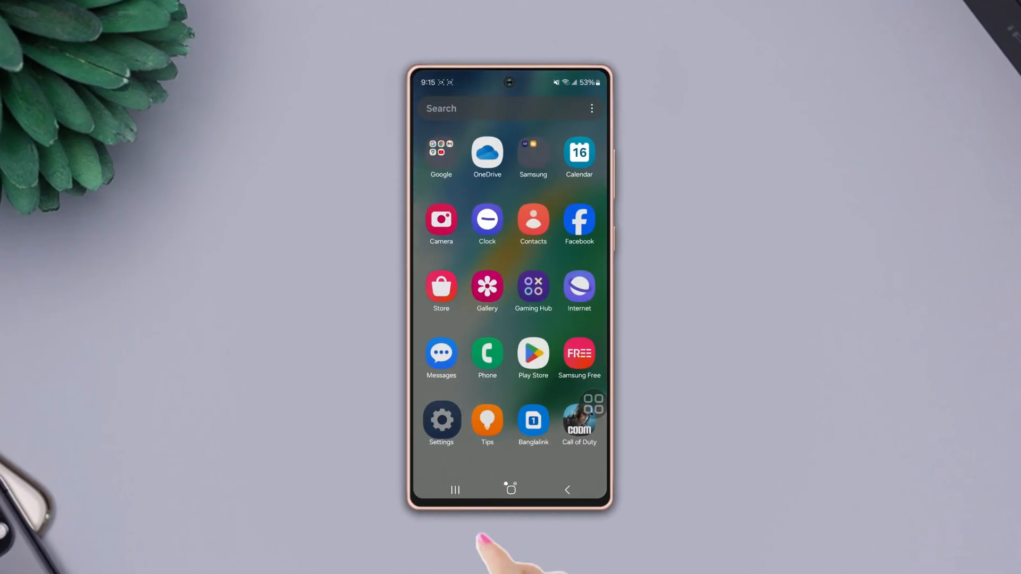
- In Settings > Apps, turn on Show system apps in Filter and sort
click(441, 418)
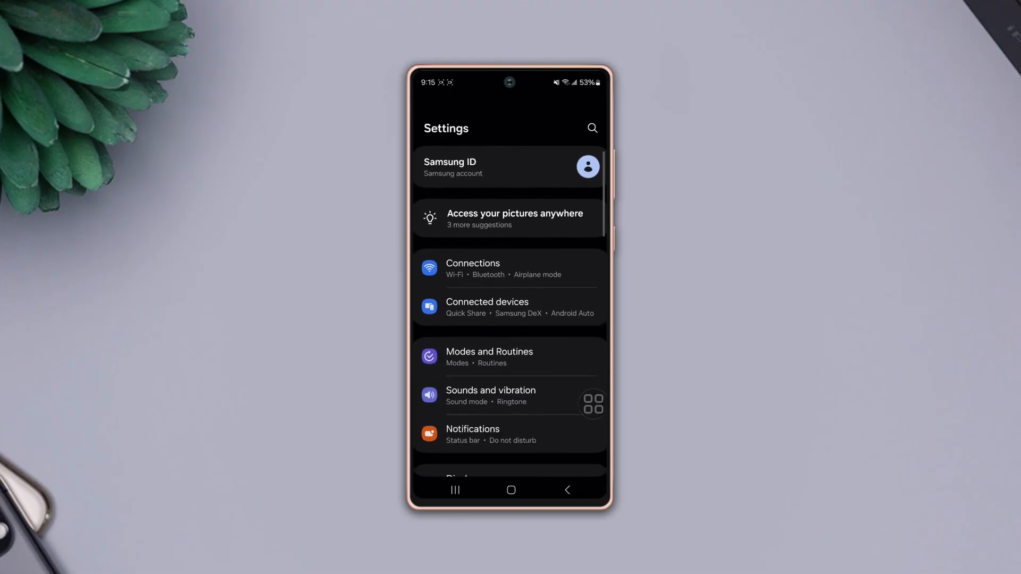
scroll(down, 3)
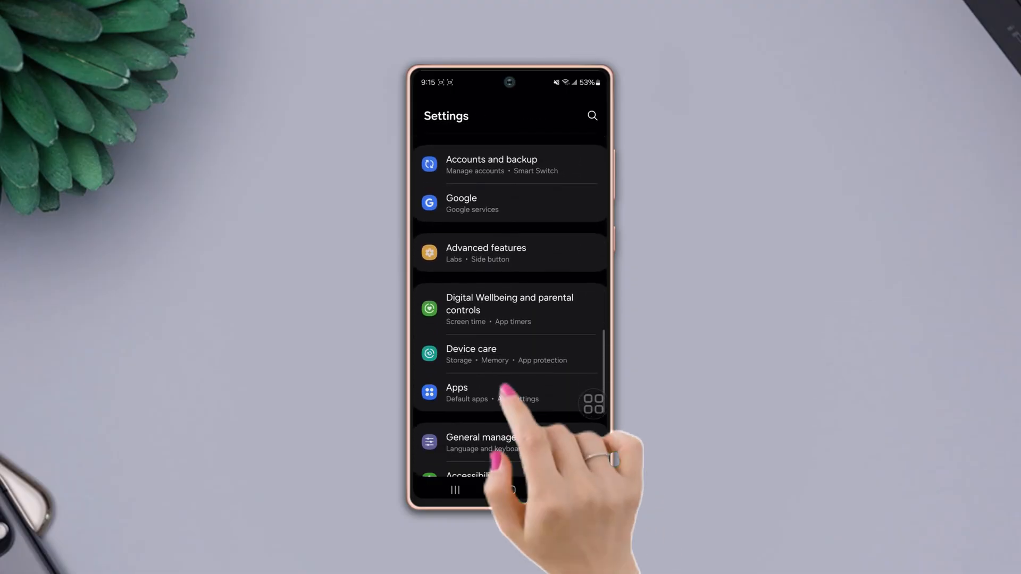
click(457, 393)
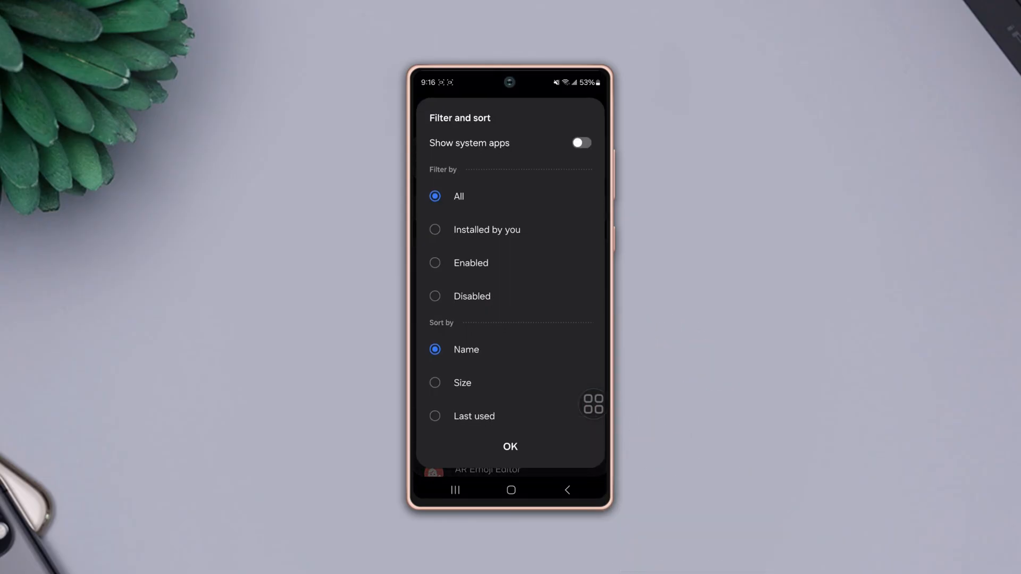
click(579, 142)
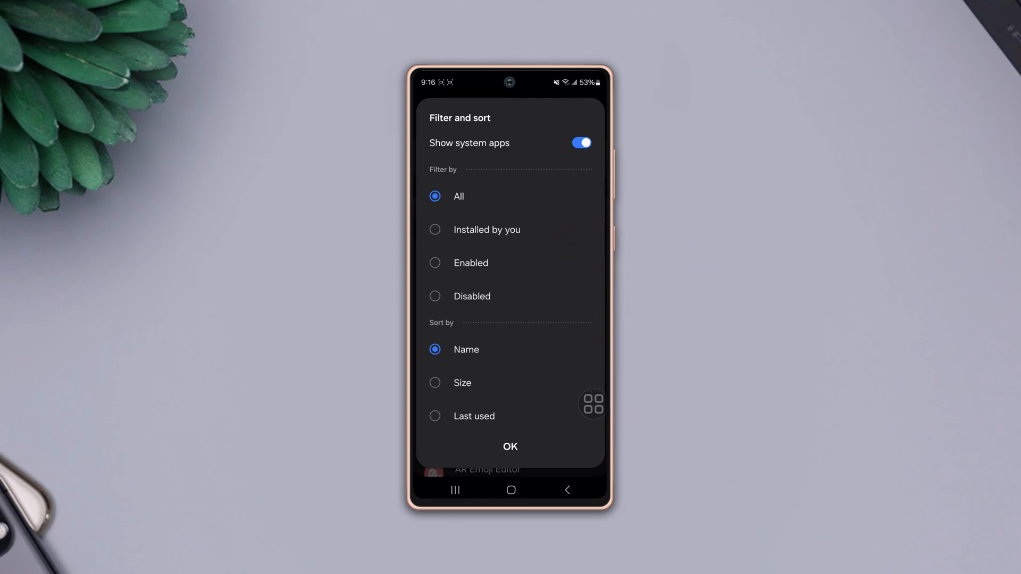
click(510, 446)
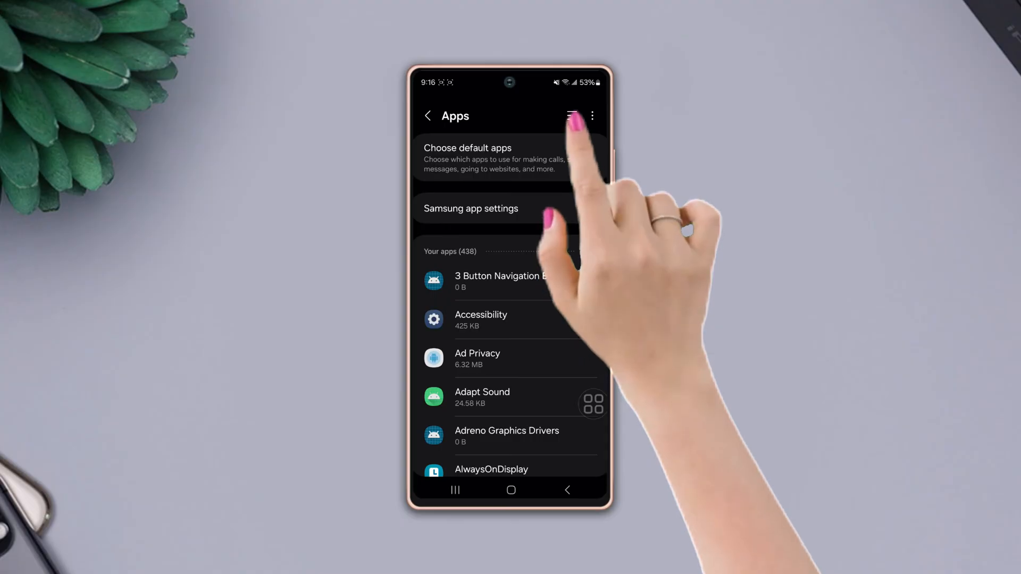
- Search for Bluetooth and open its Storage page showing 1.78 MB usage
click(573, 116)
text(blu)
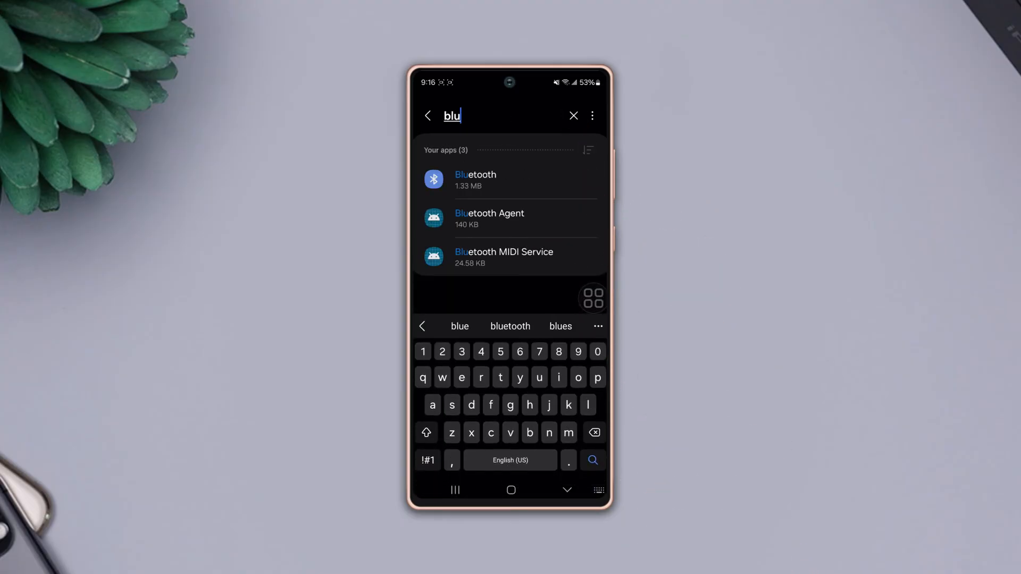
click(475, 179)
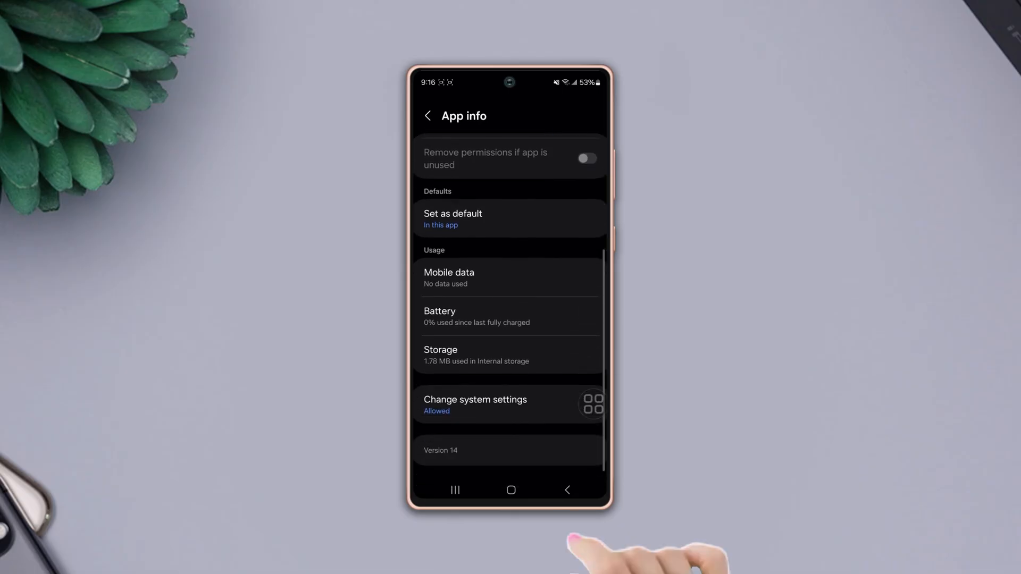
click(441, 354)
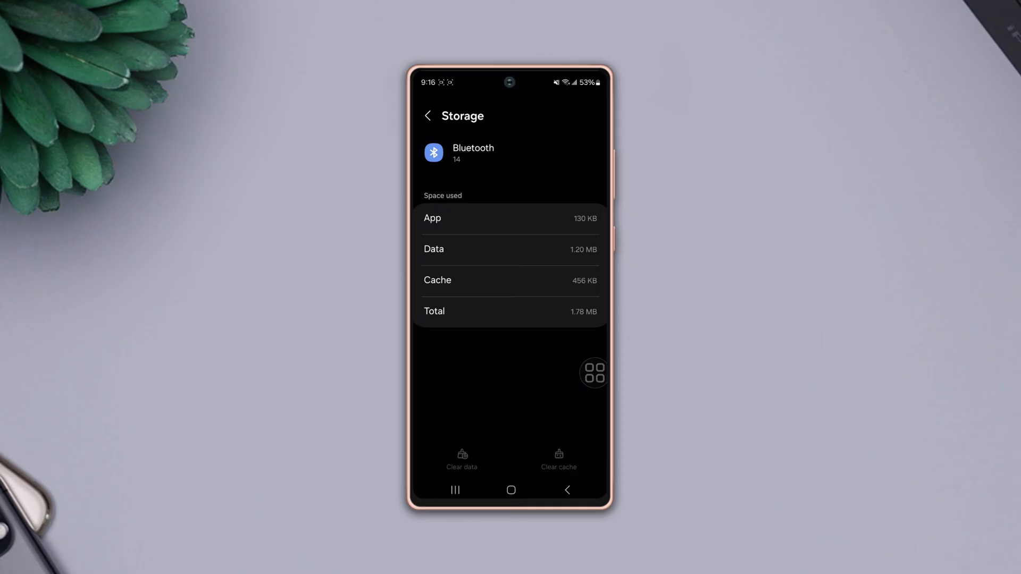
- Leave Bluetooth's storage details for the home screen
click(510, 490)
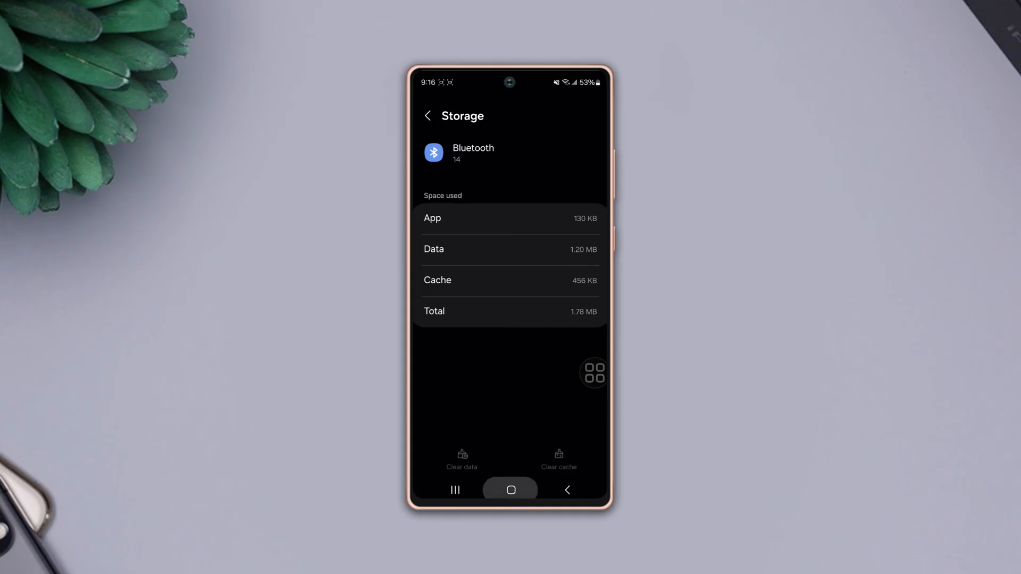
click(512, 490)
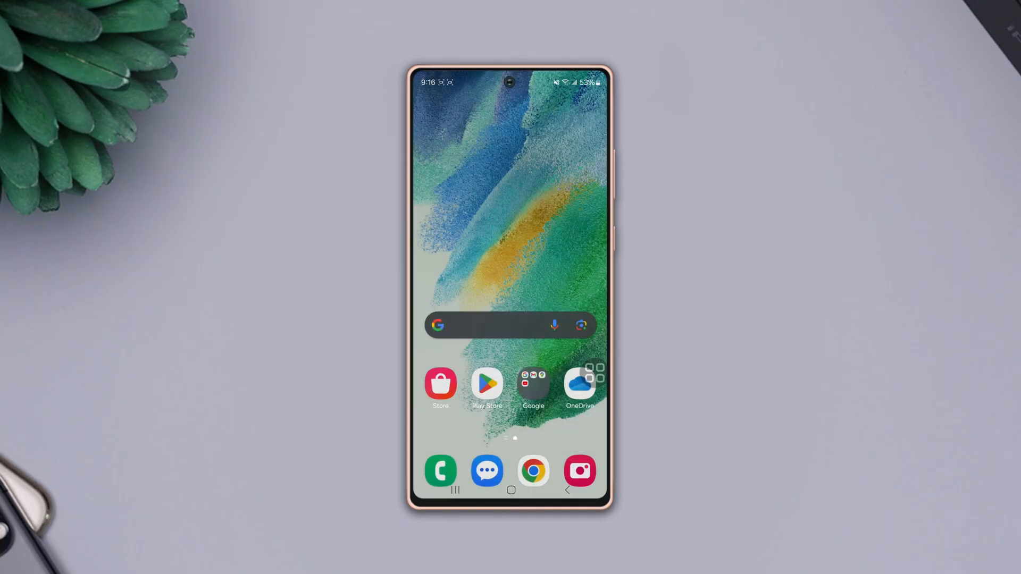